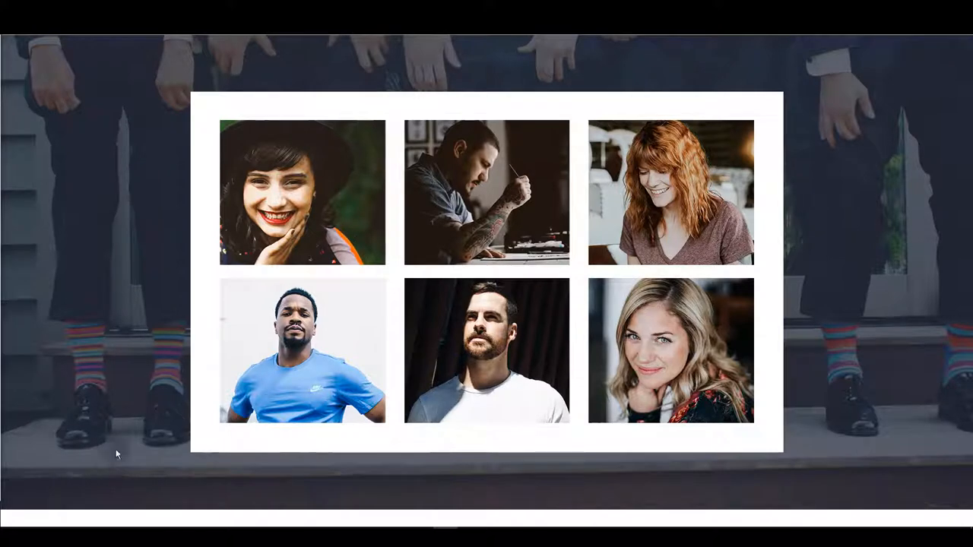
mouse_move(303, 192)
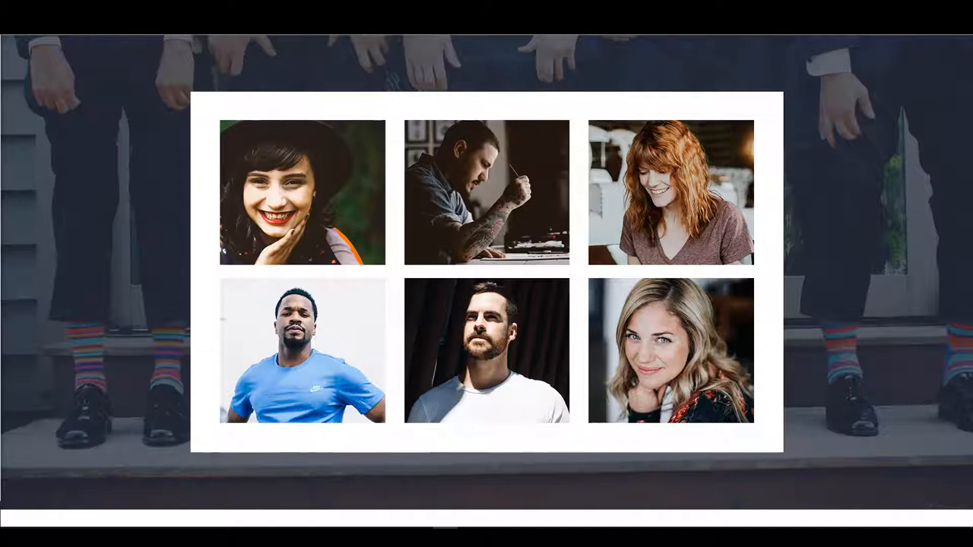
mouse_move(91, 330)
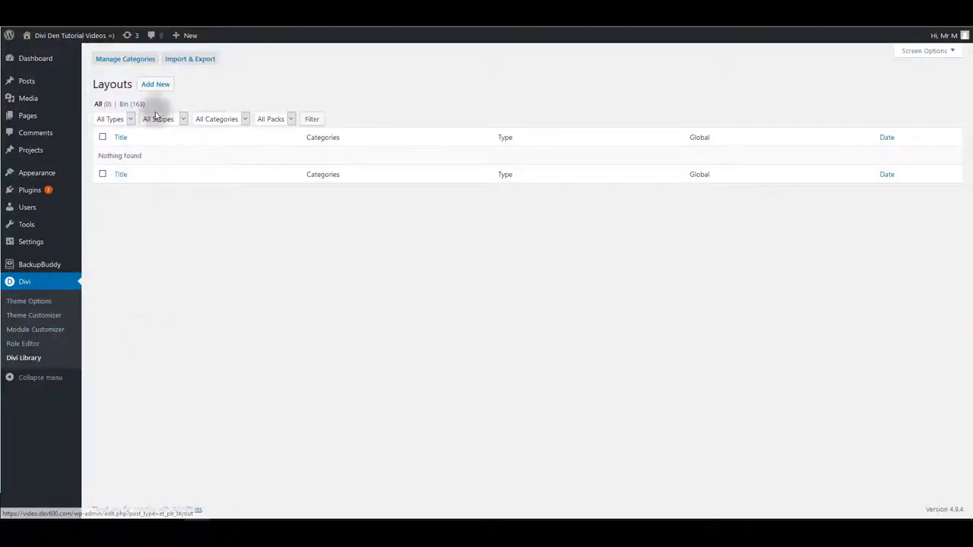
Import the Grid Person Module .json layout into the Divi Library under Falkor Freebie
left_click(190, 58)
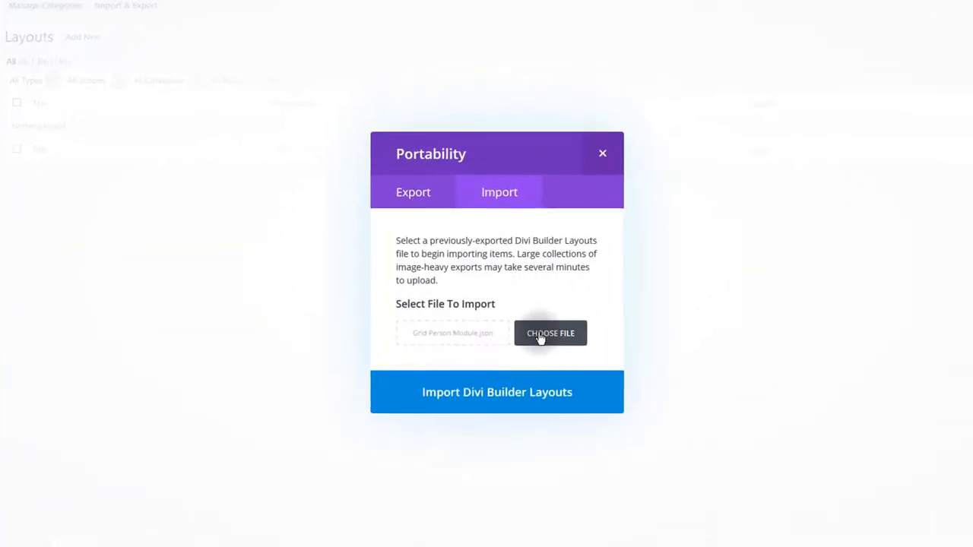
left_click(550, 333)
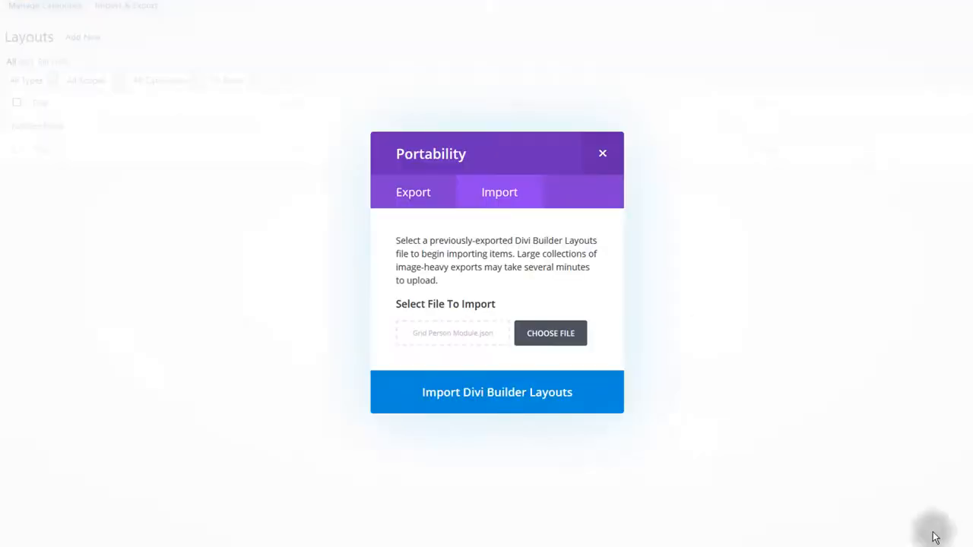
left_click(495, 392)
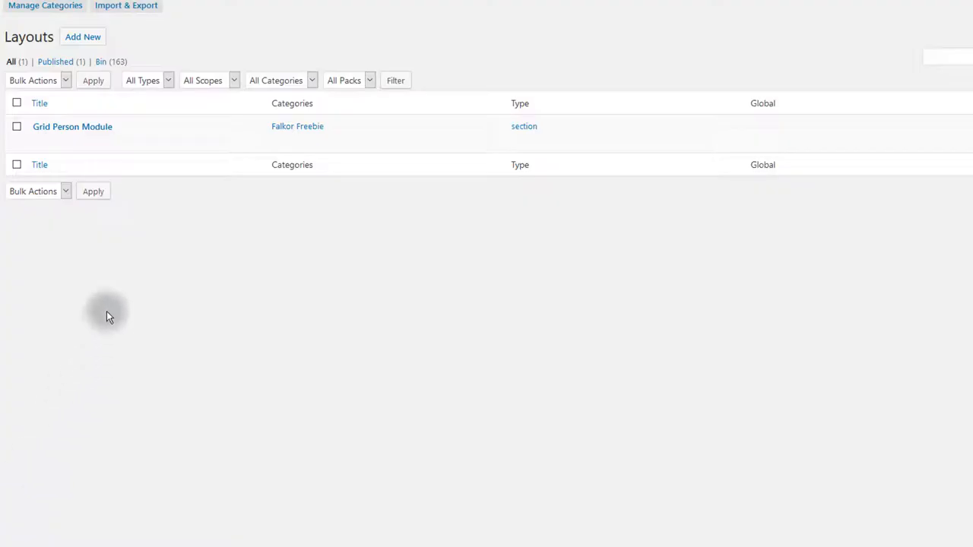
Load the saved Grid Person Module layout onto the Falkor Freebie Person module page, giving six person modules
left_click(39, 104)
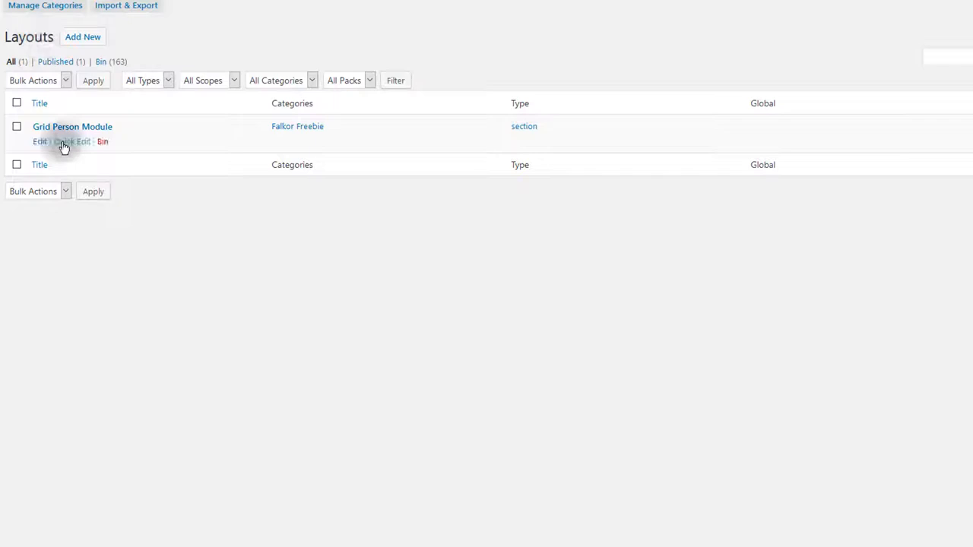
mouse_move(124, 353)
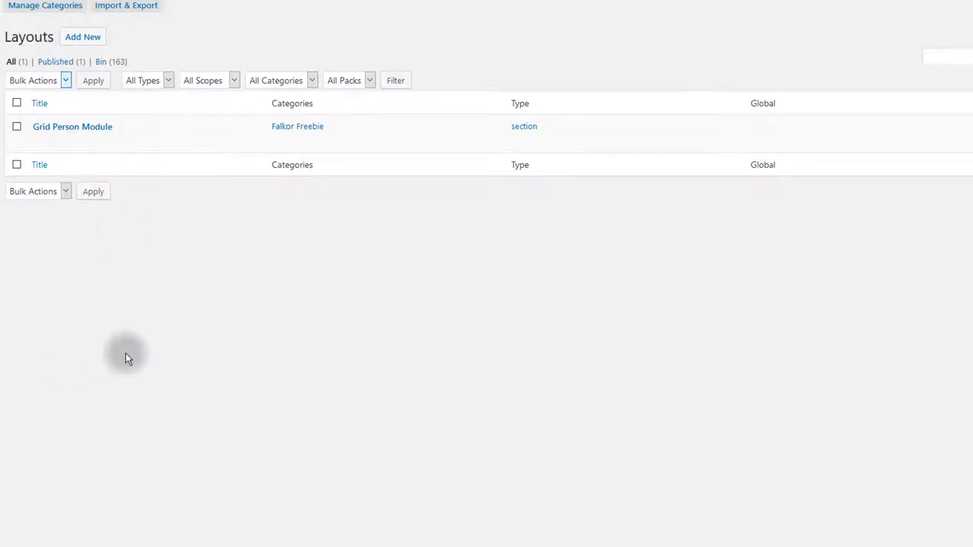
mouse_move(104, 121)
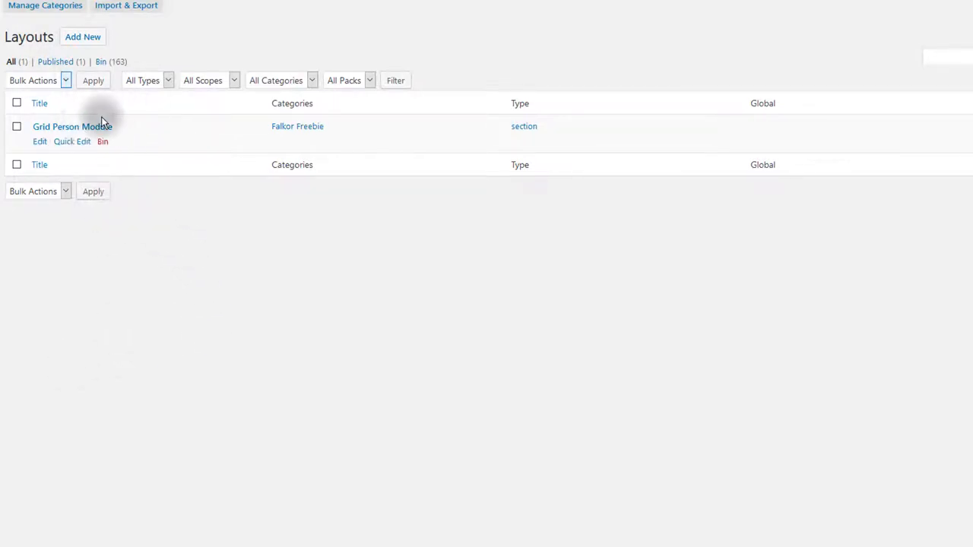
left_click(40, 142)
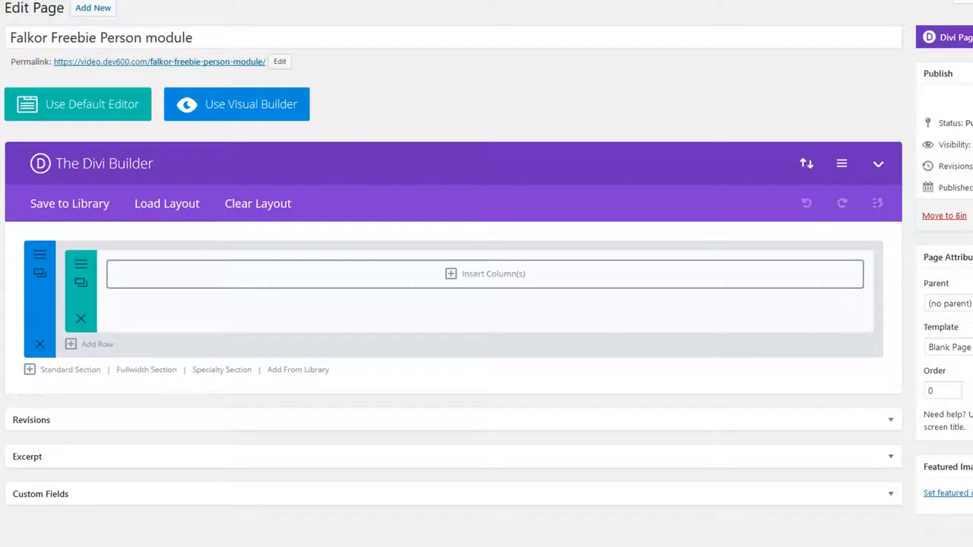
mouse_move(313, 323)
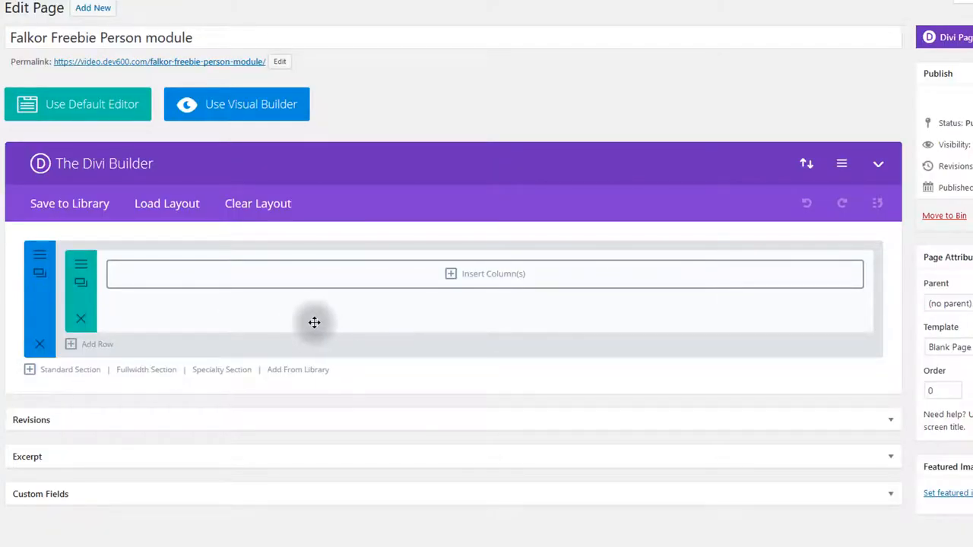
mouse_move(298, 372)
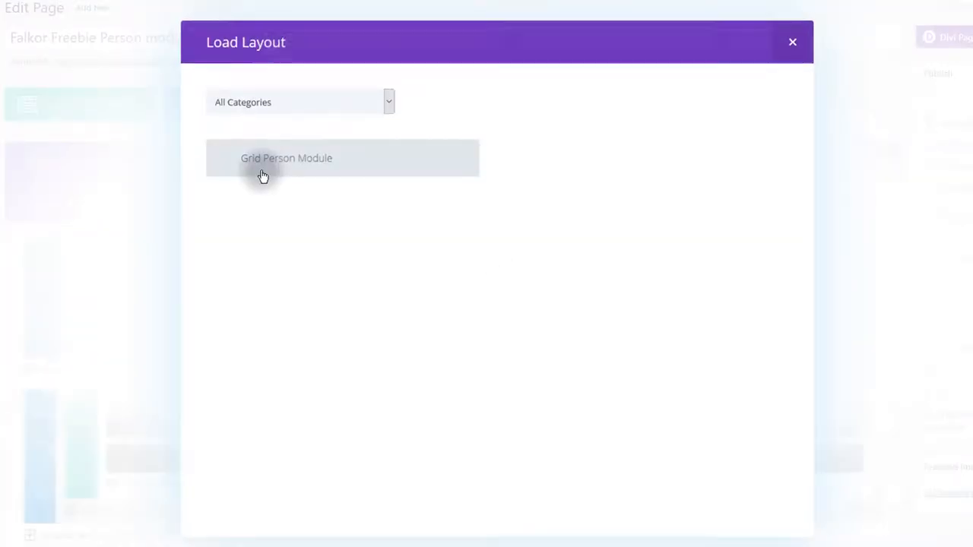
left_click(286, 158)
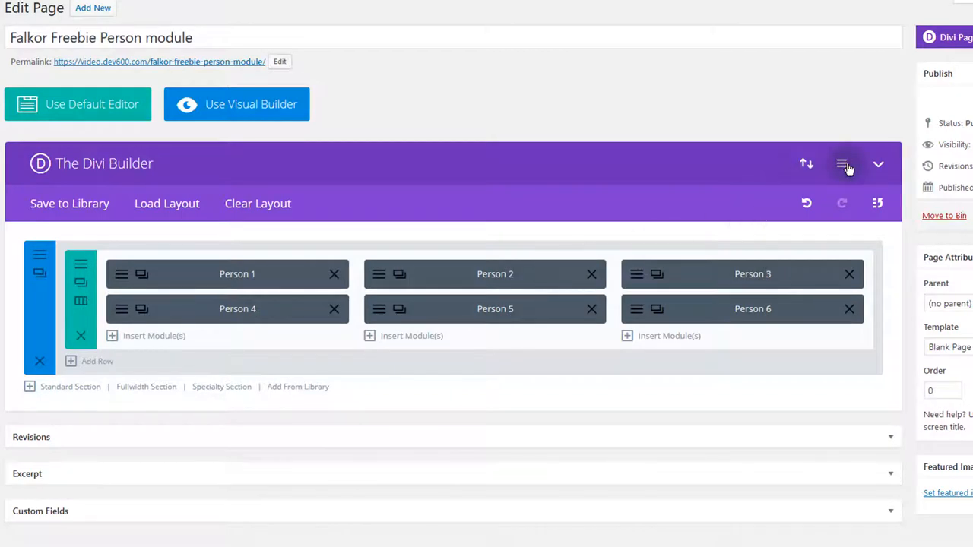
Paste the Free Divi Person Module CSS into the page's Custom CSS box and save the builder settings
left_click(842, 164)
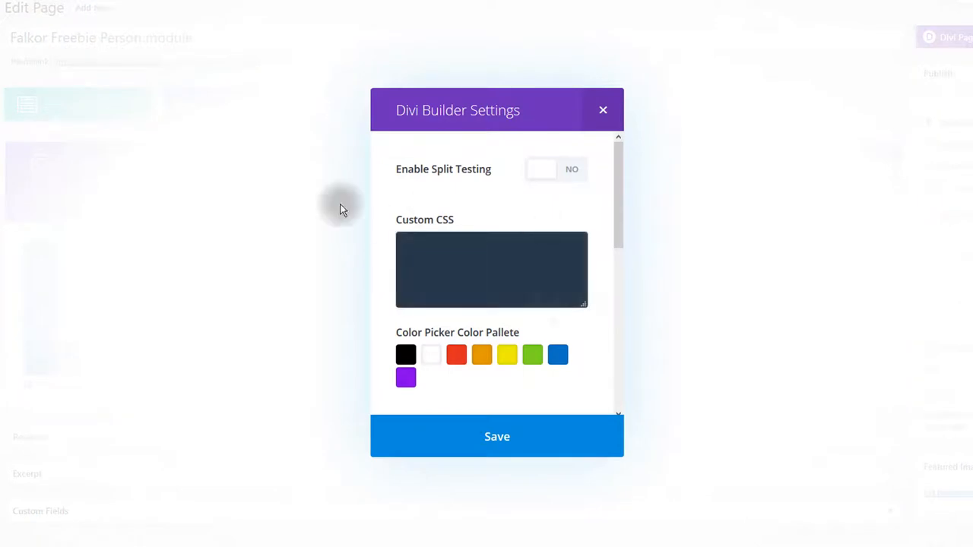
left_click(491, 268)
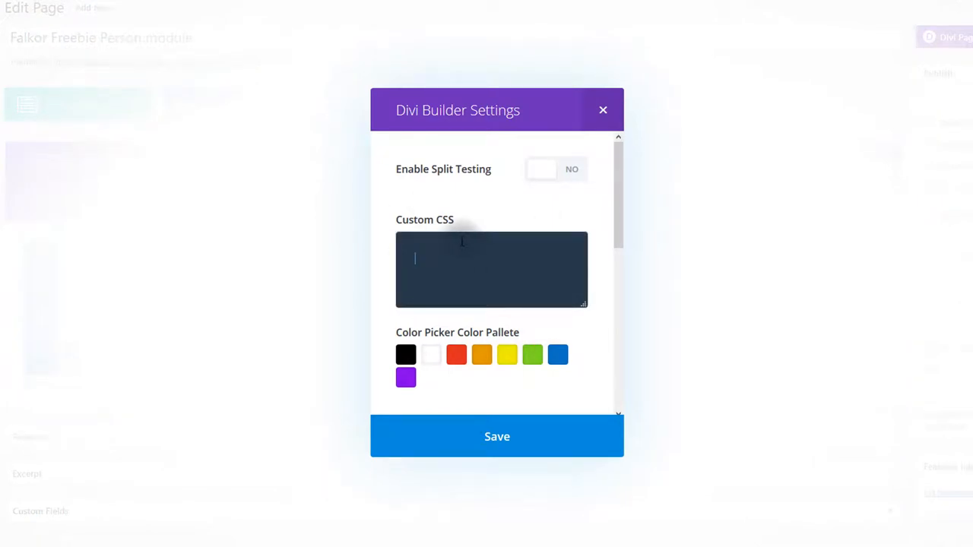
mouse_move(144, 535)
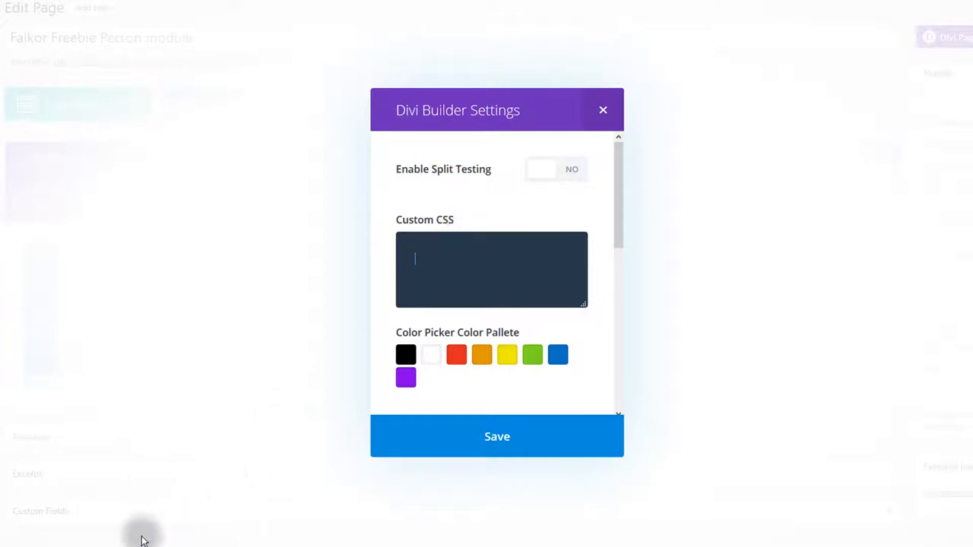
left_click(602, 110)
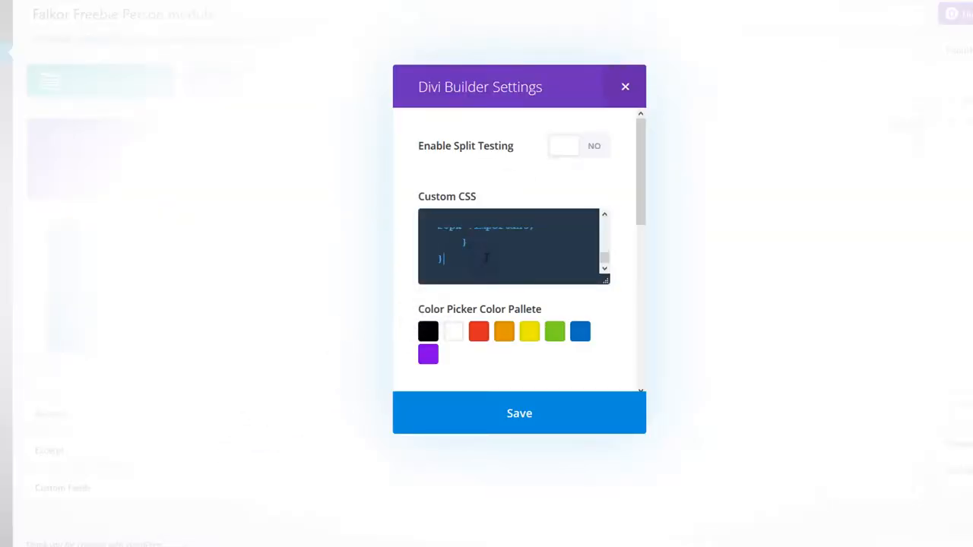
scroll("up", 3)
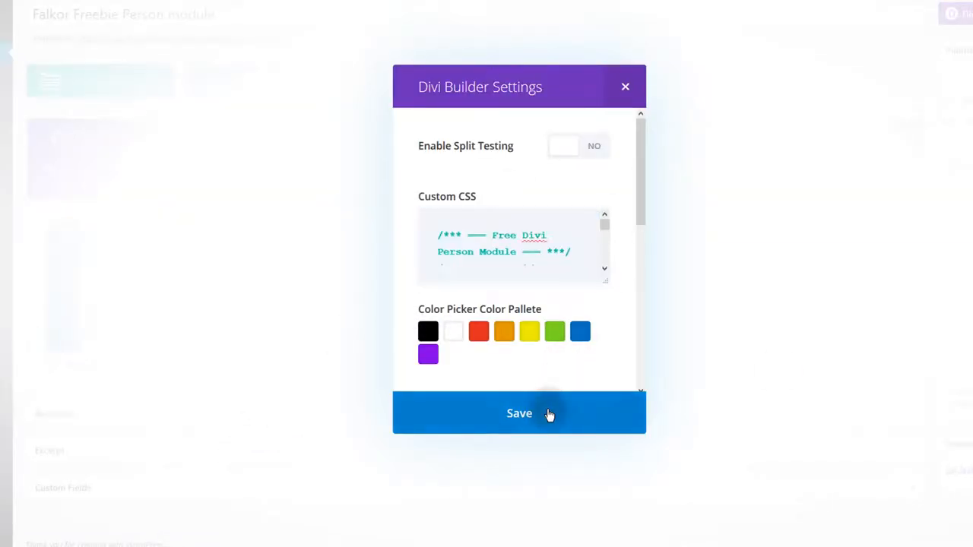
left_click(520, 414)
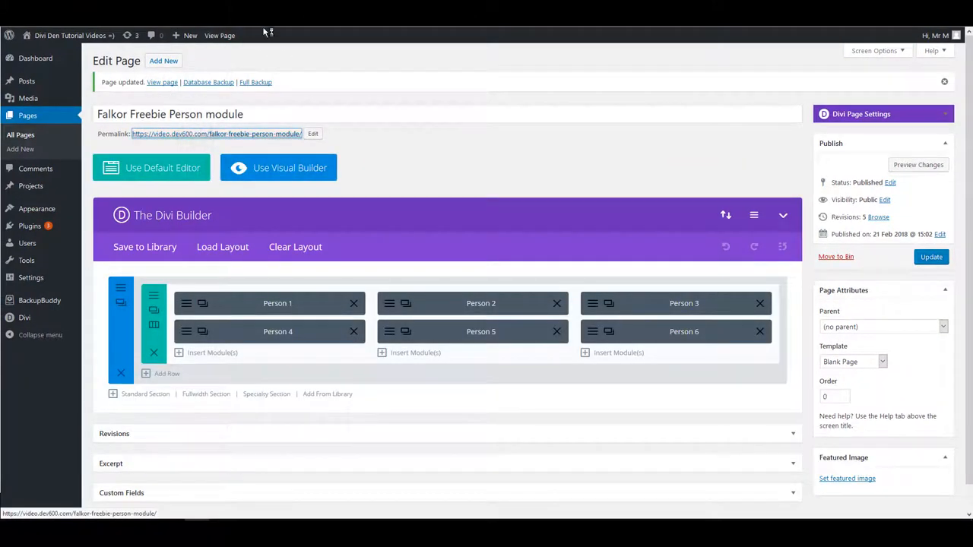
Preview the six-person grid on the live page, then return to the back-end editor
left_click(218, 35)
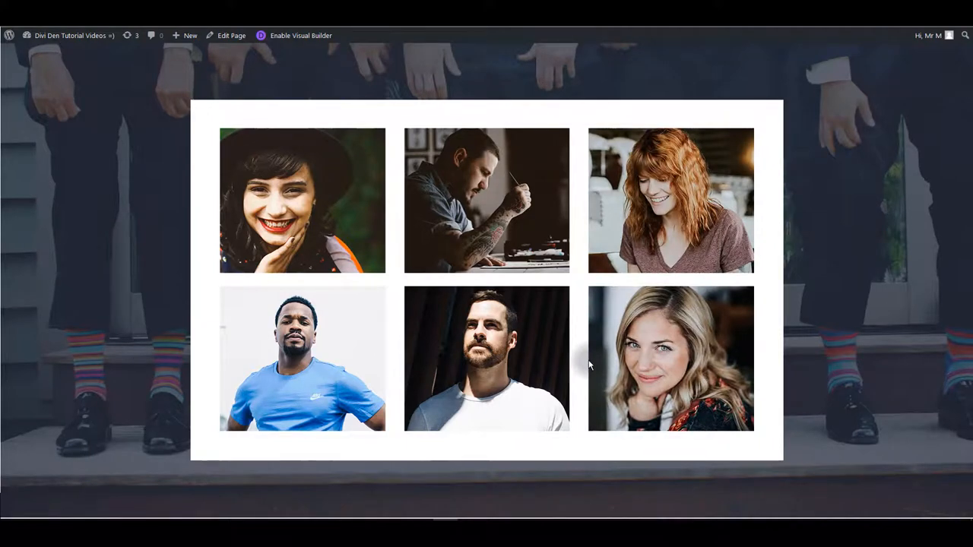
mouse_move(670, 201)
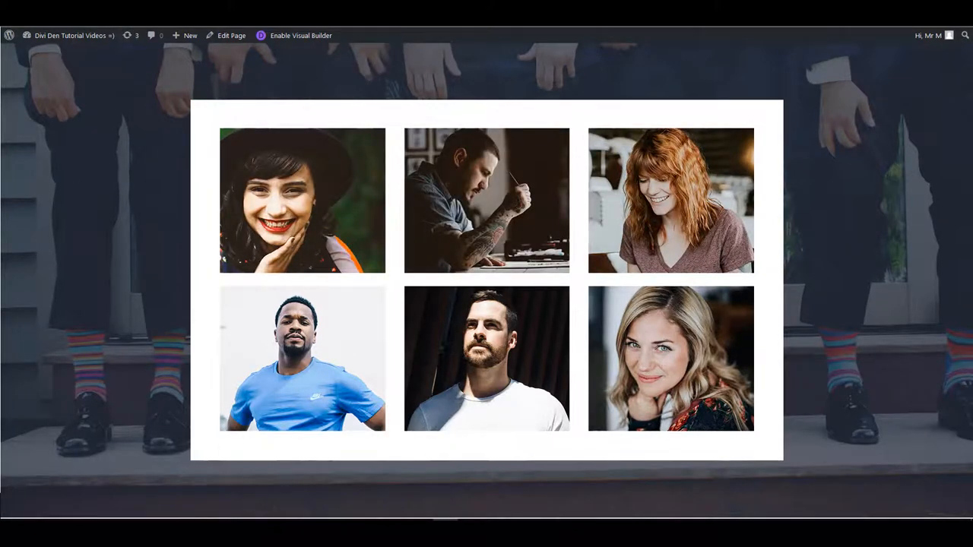
left_click(232, 35)
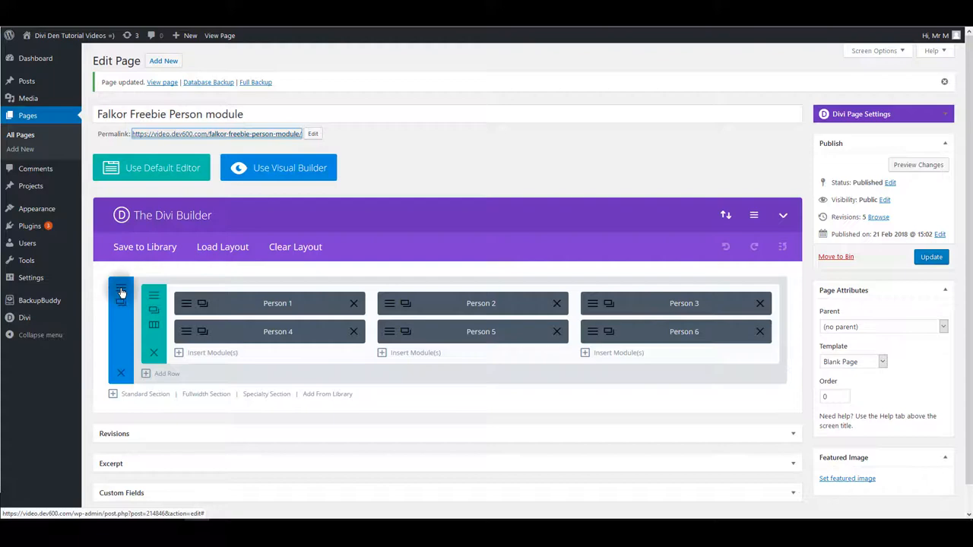
Check the grid and hover overlay on the new dark blue background live, then return to editing
left_click(121, 292)
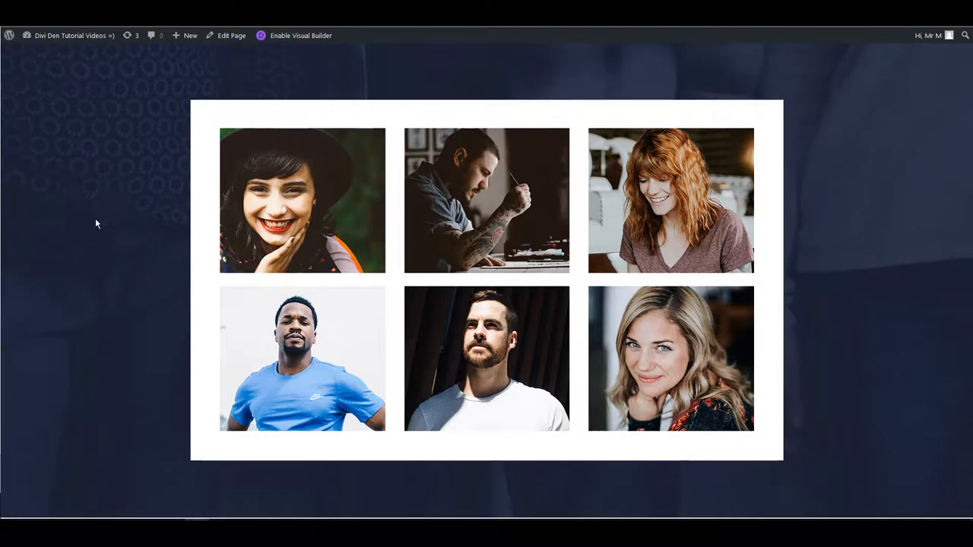
mouse_move(134, 225)
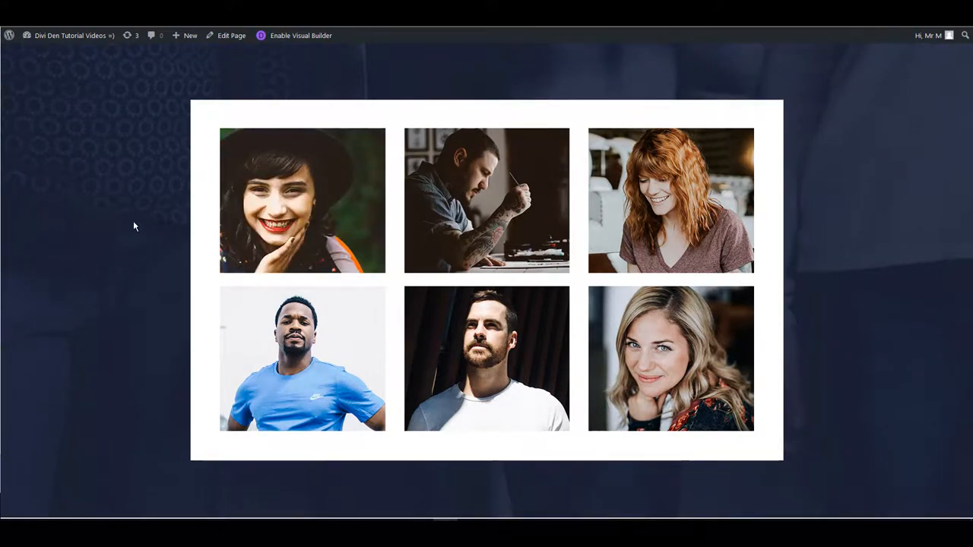
mouse_move(238, 143)
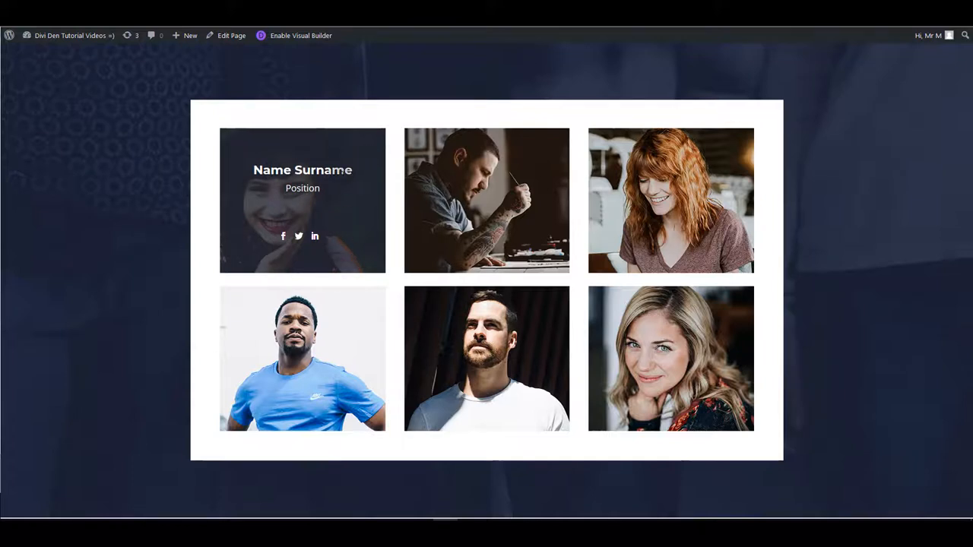
left_click(231, 35)
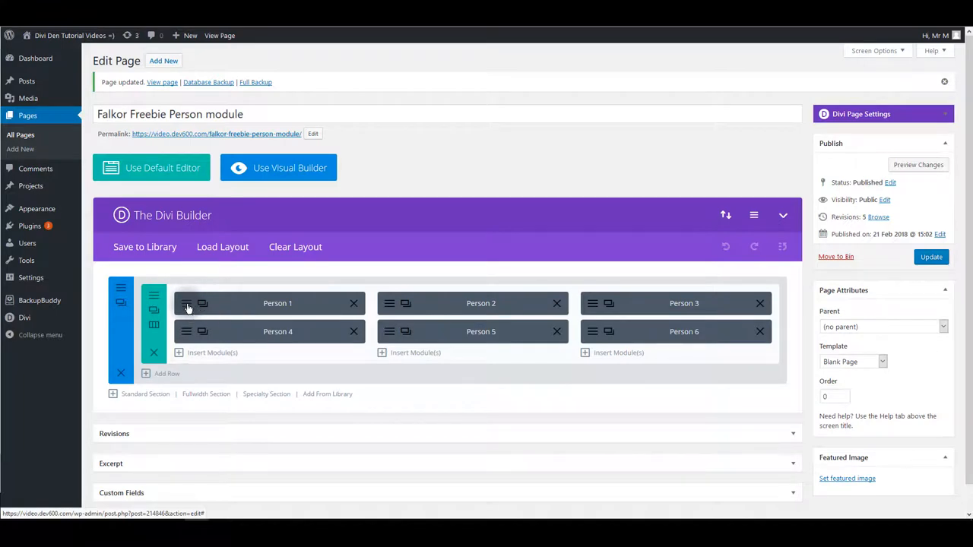
Set Person 1's Custom CSS Before background-color to red and save the module settings
left_click(276, 302)
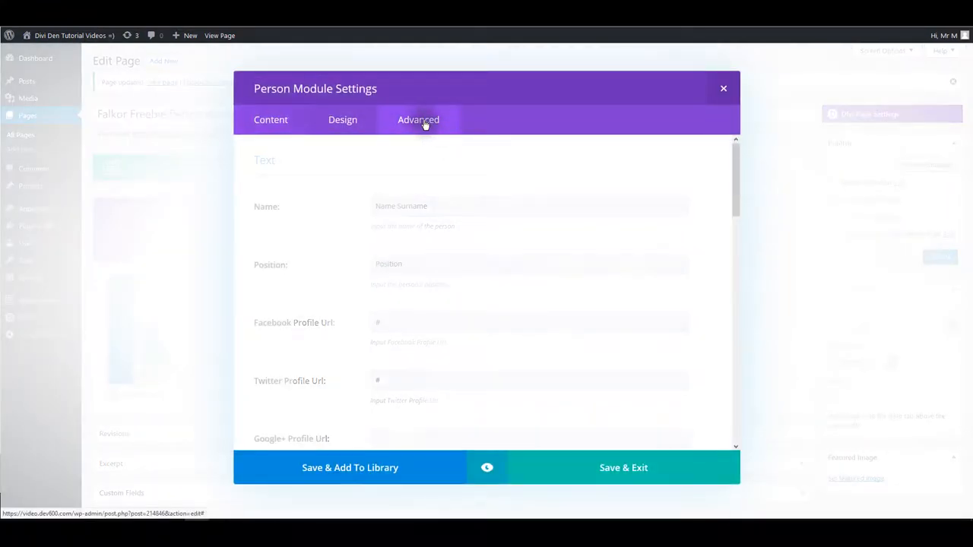
left_click(418, 118)
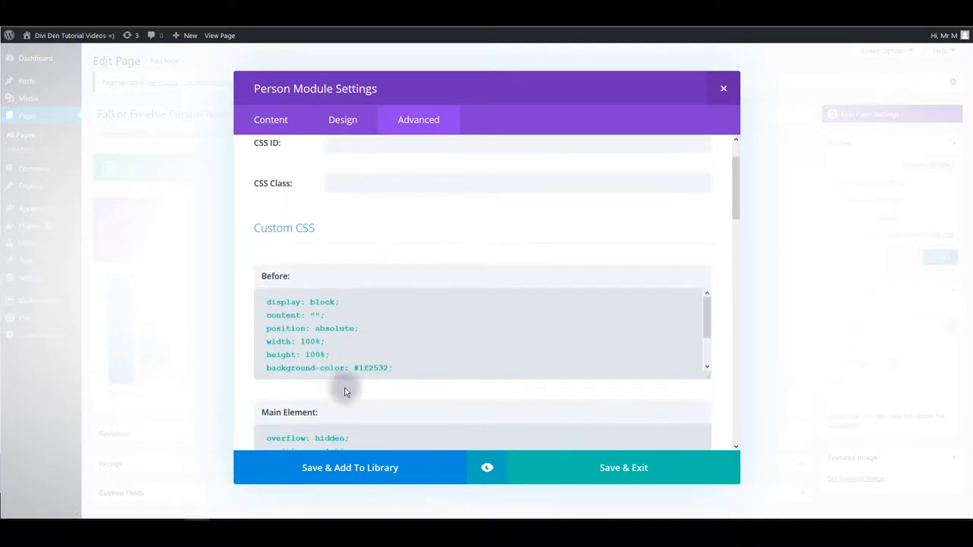
mouse_move(291, 368)
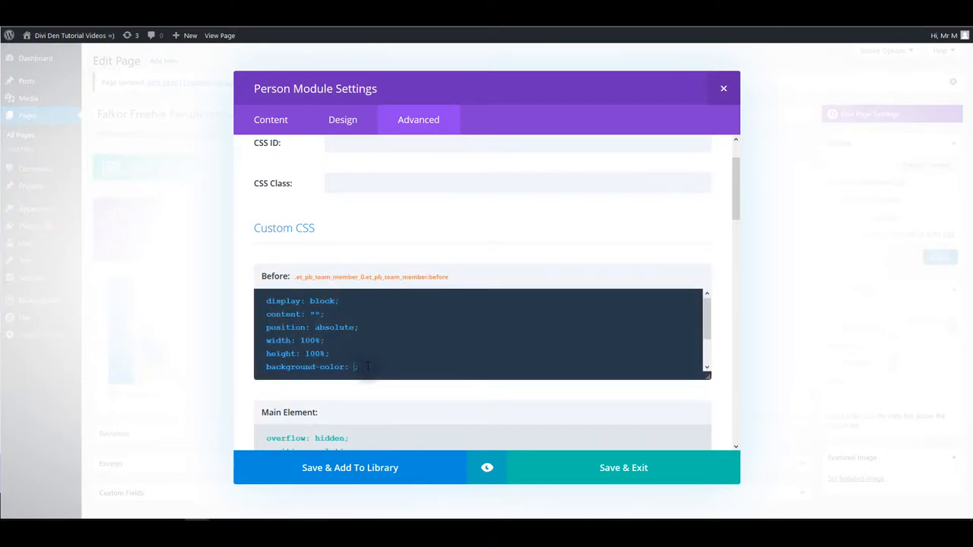
type("red")
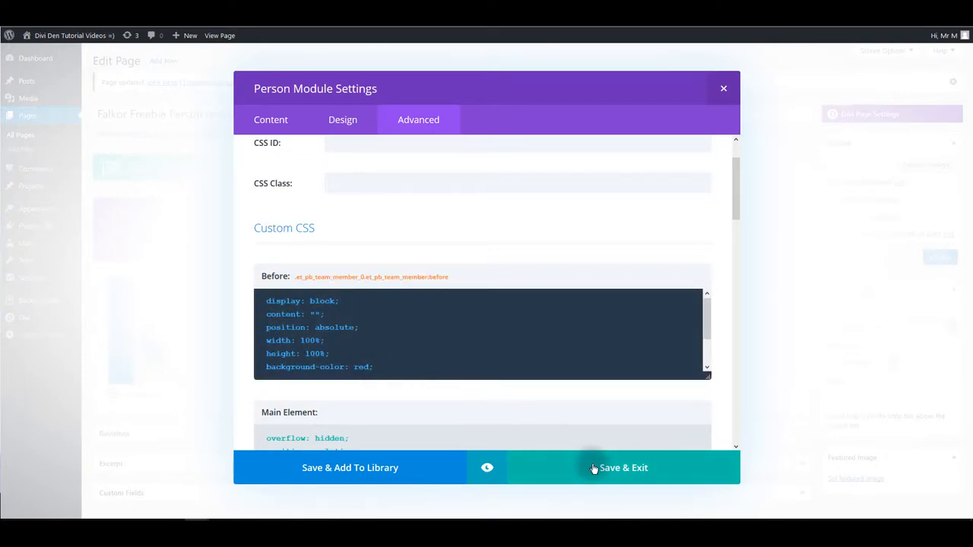
left_click(624, 468)
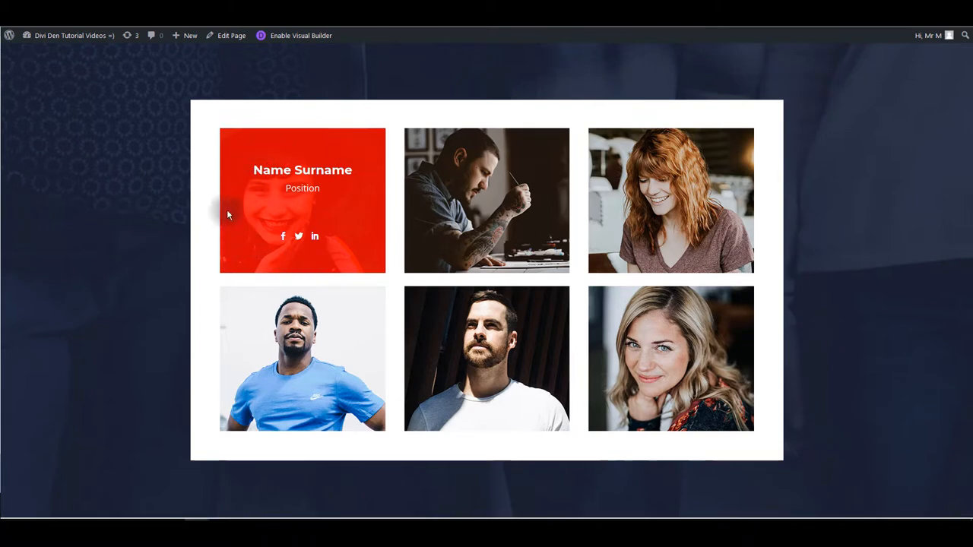
mouse_move(262, 249)
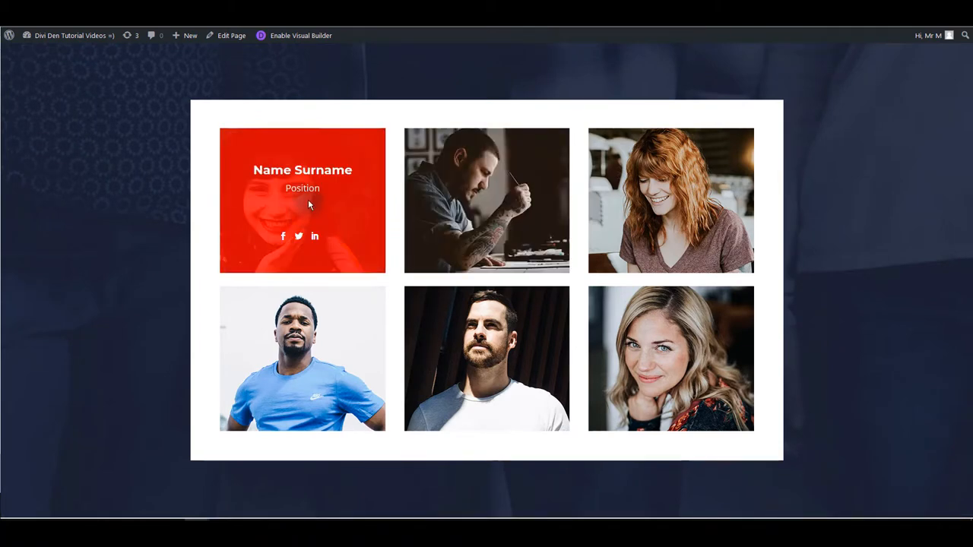
mouse_move(313, 237)
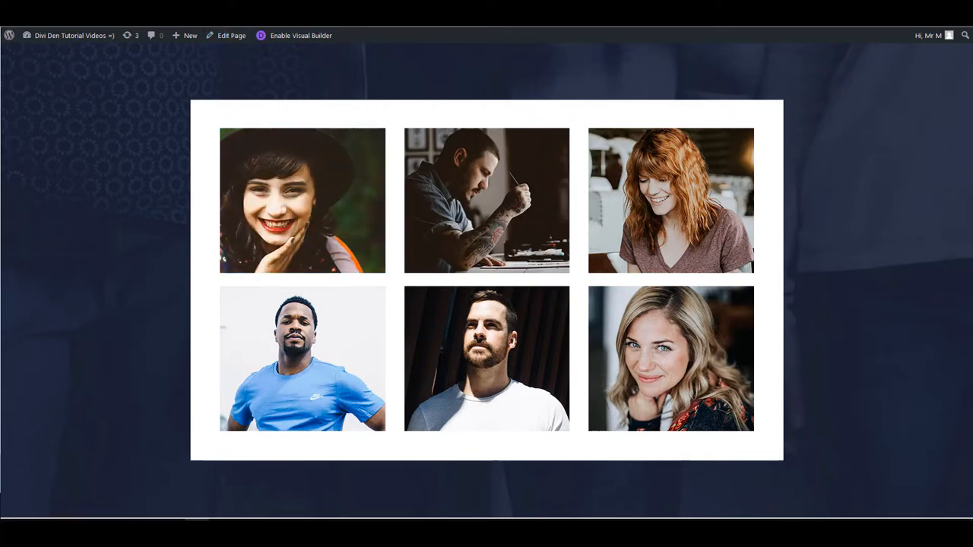
left_click(231, 35)
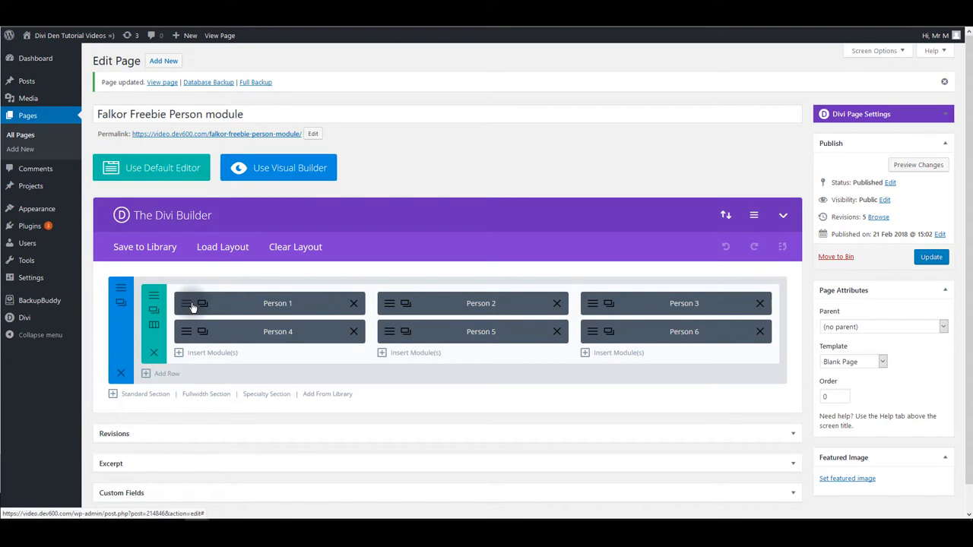
left_click(186, 303)
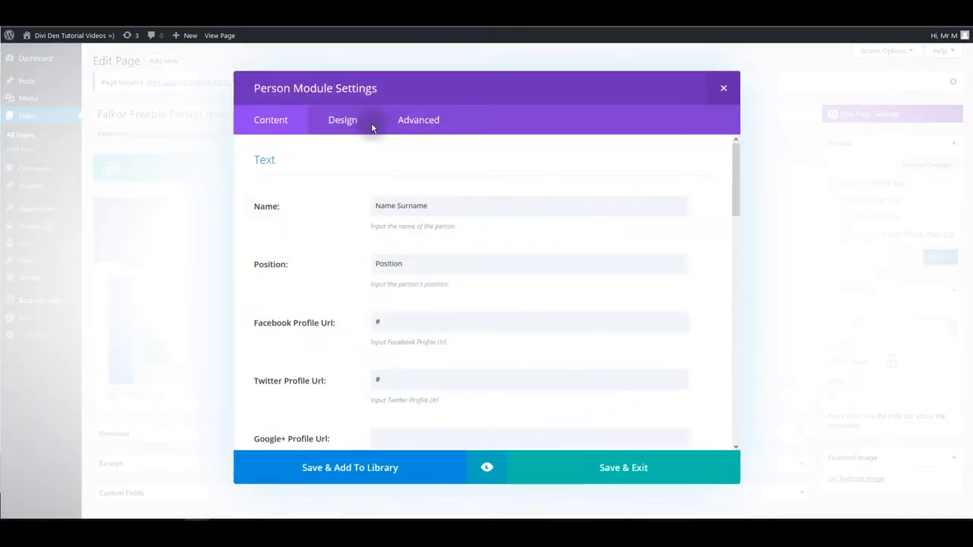
left_click(342, 119)
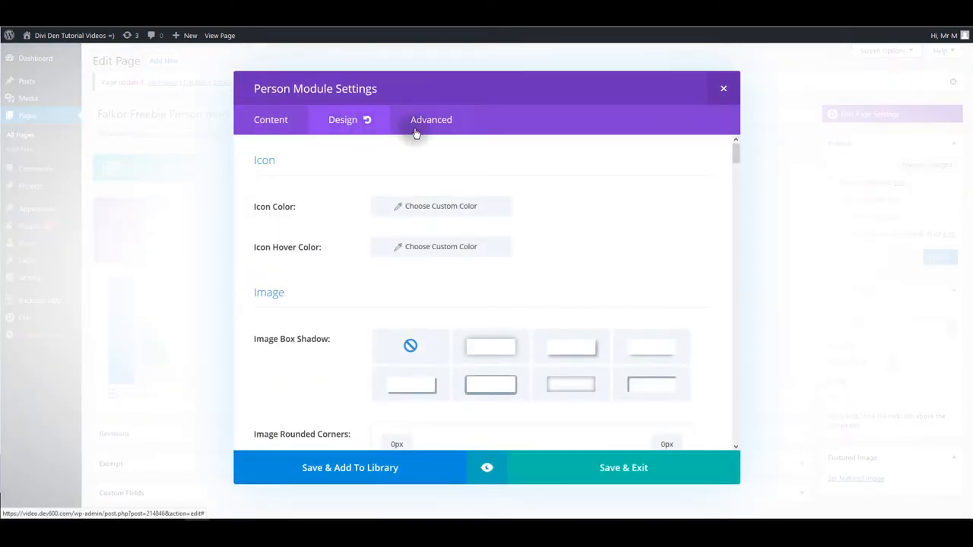
left_click(624, 468)
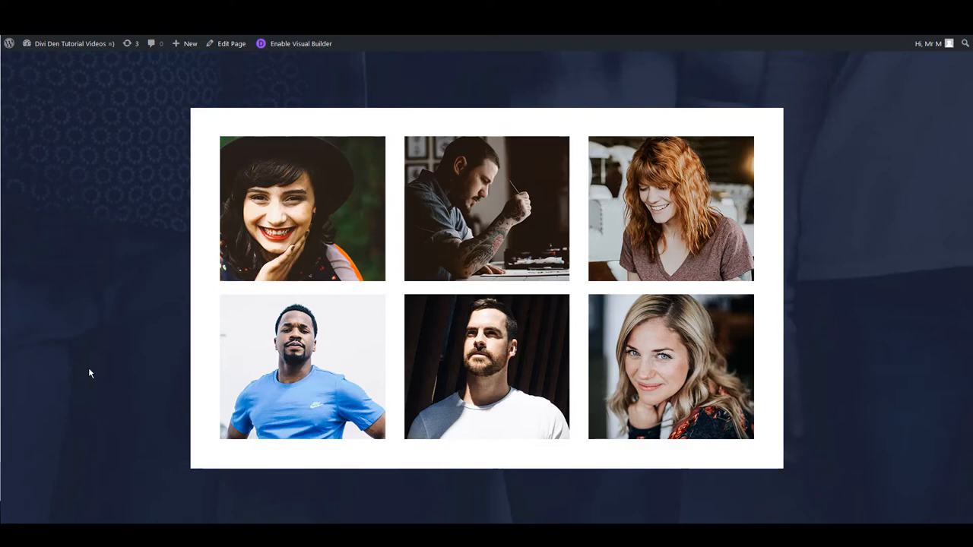